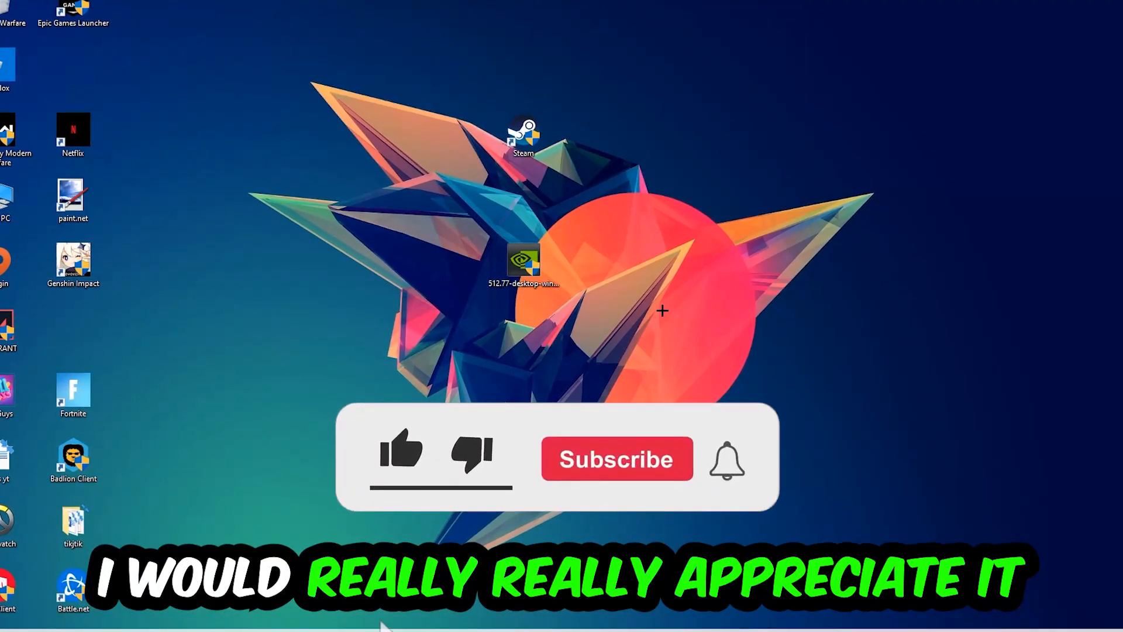
Launch Task Manager from the taskbar's context menu.
left_click(400, 456)
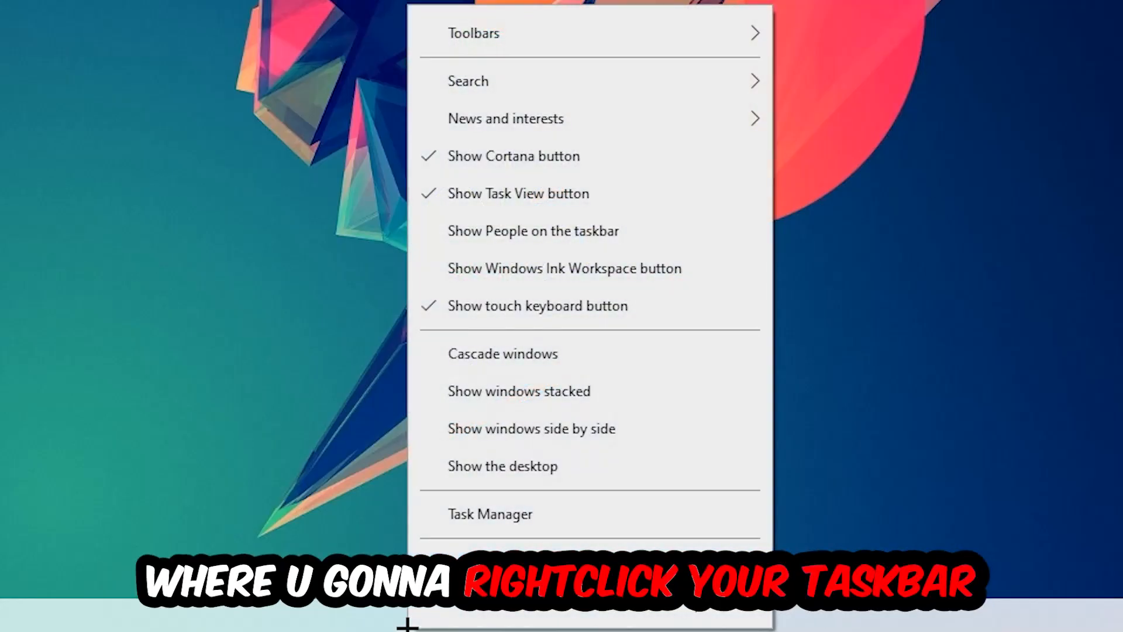
left_click(491, 513)
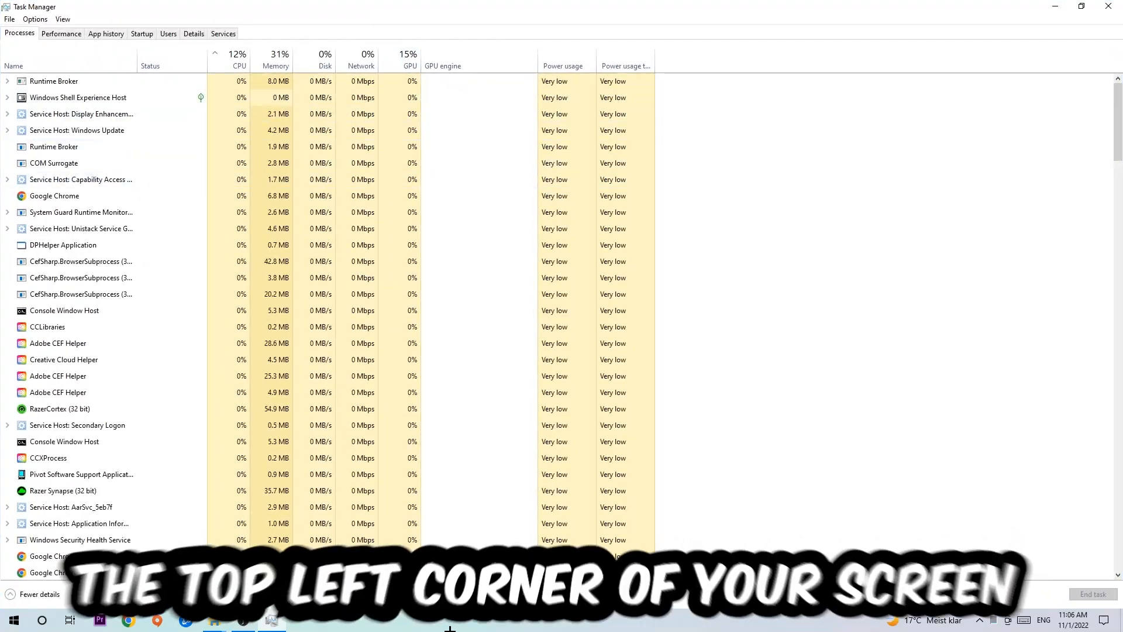
End the Google Chrome process from the Processes list.
left_click(20, 32)
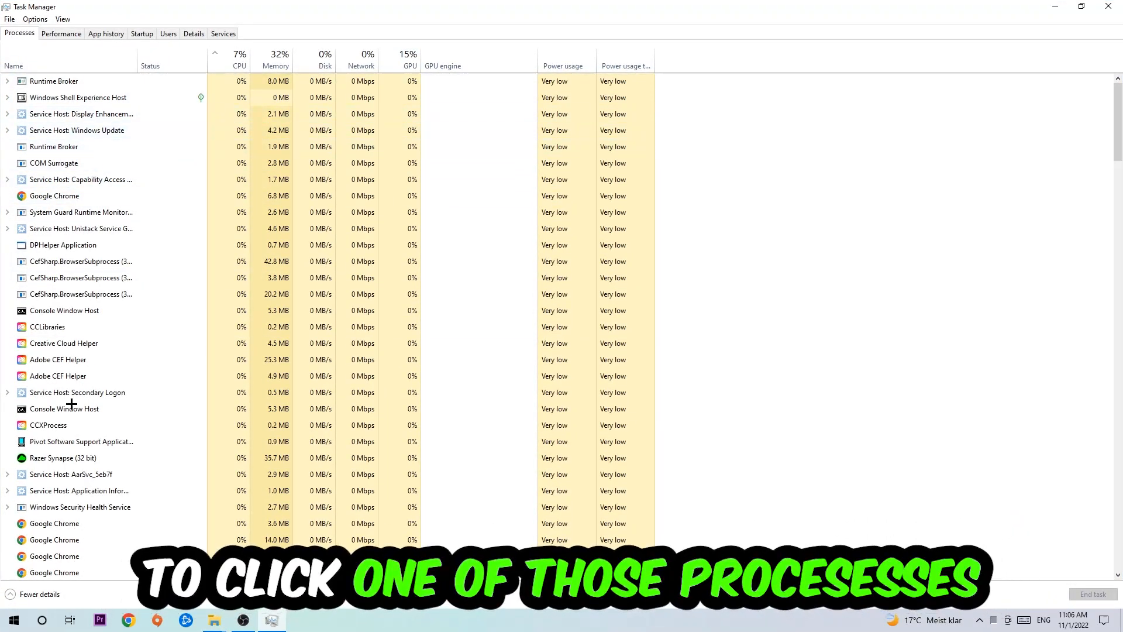
left_click(55, 196)
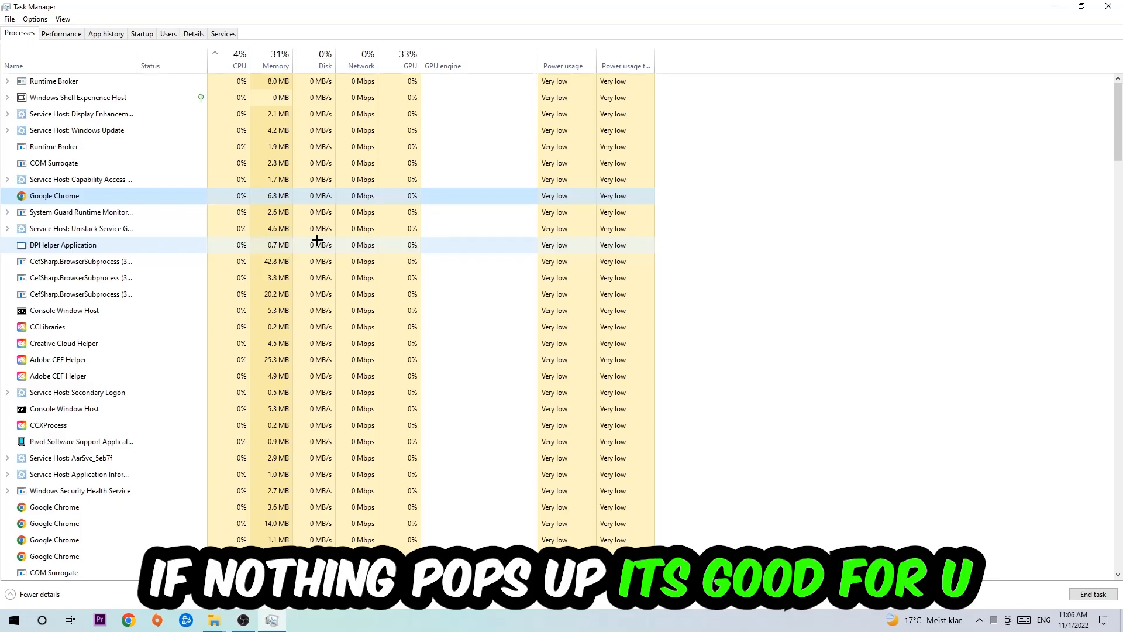
right_click(53, 195)
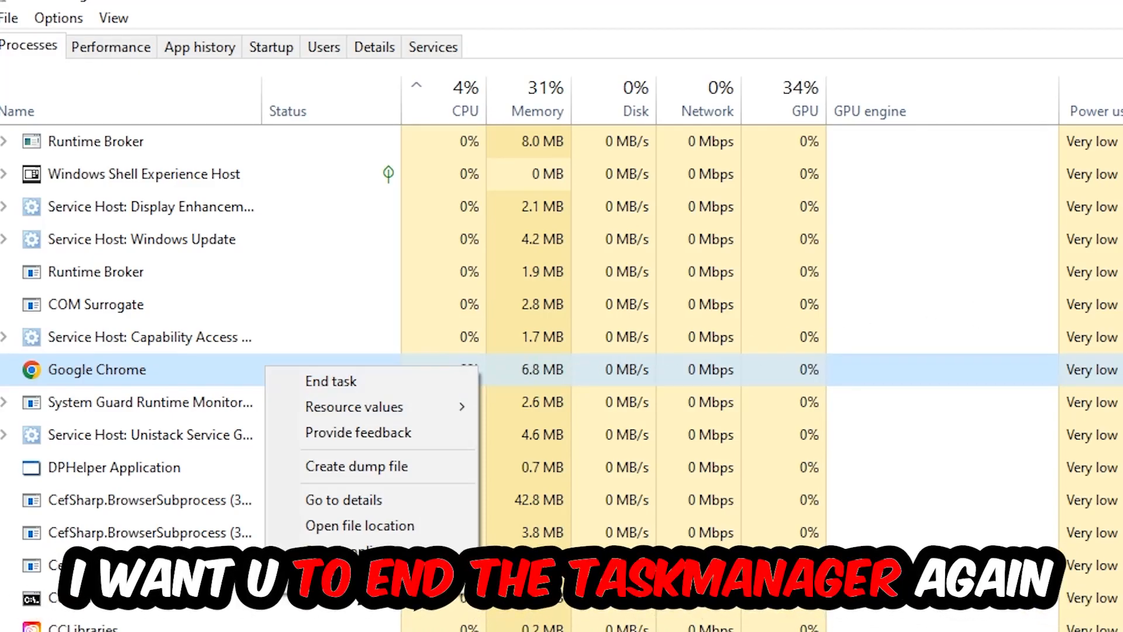
left_click(331, 381)
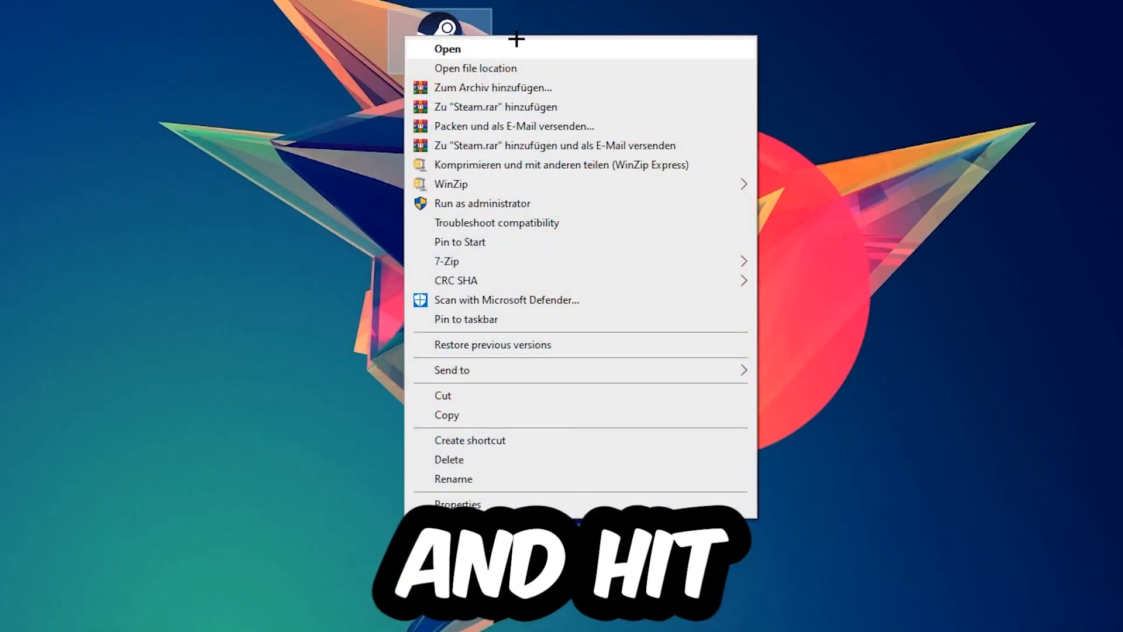
Show the Properties window of the Steam desktop shortcut.
left_click(482, 202)
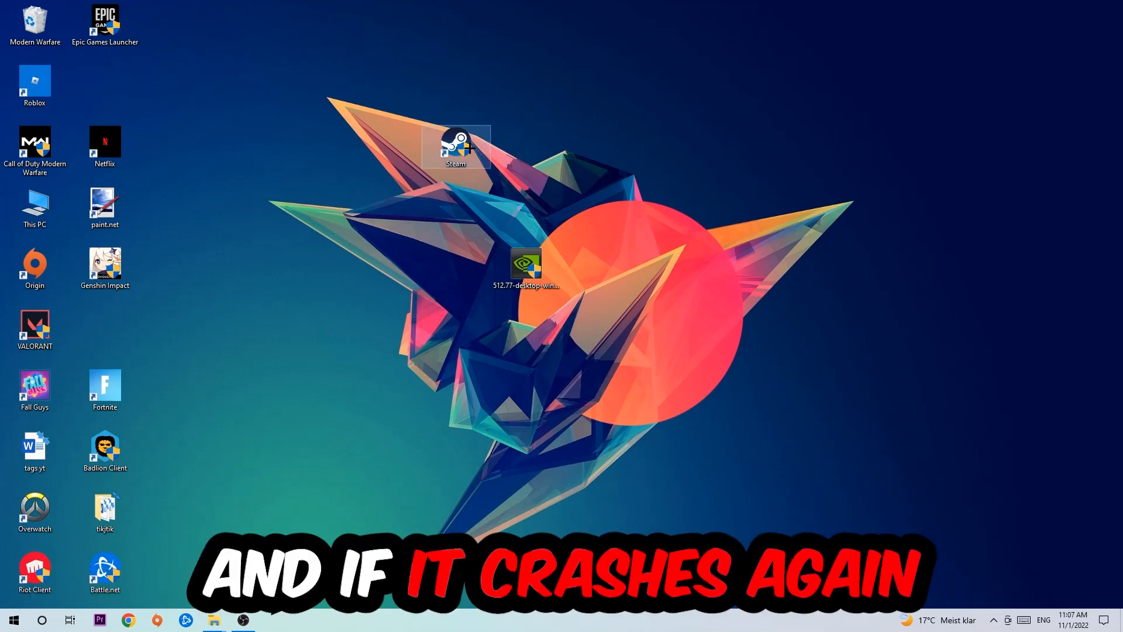
right_click(455, 143)
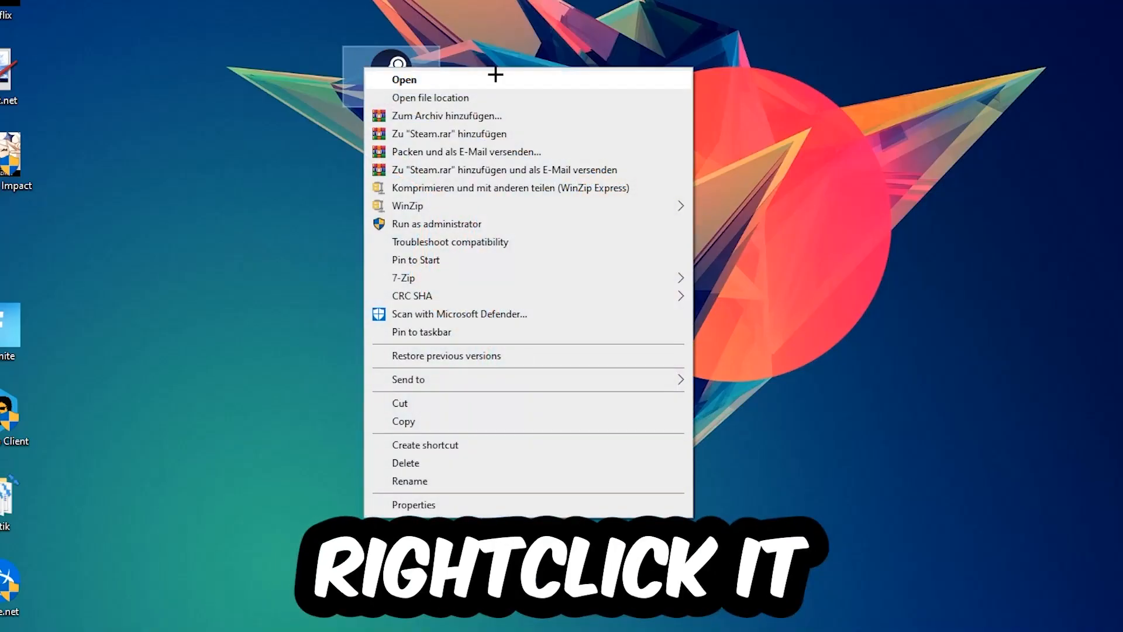
left_click(413, 504)
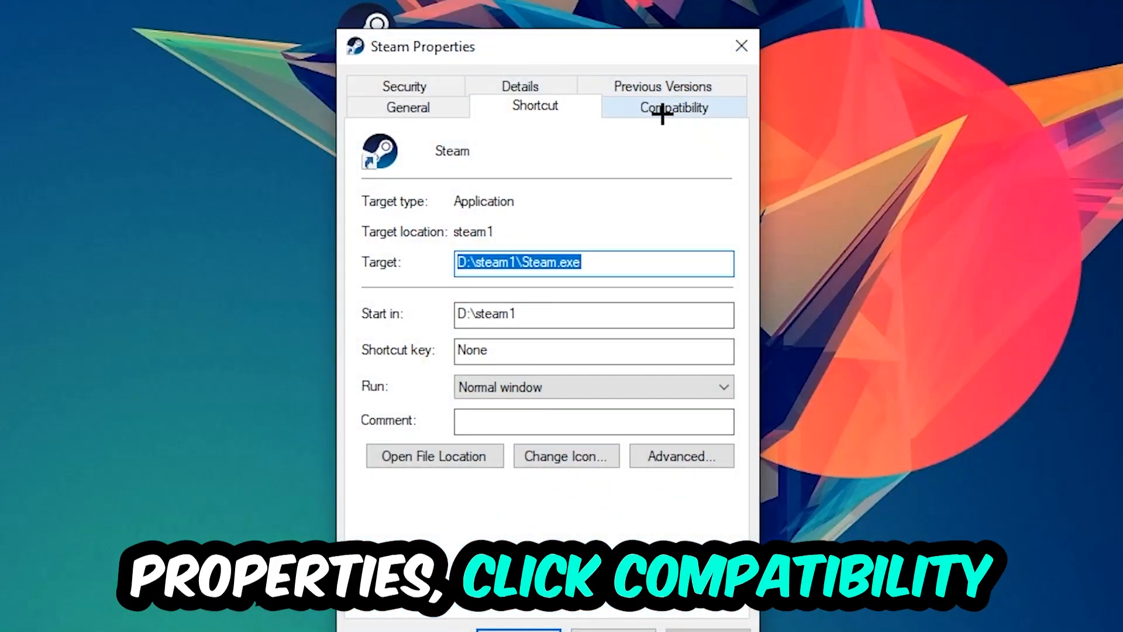
Enable Windows 8 compatibility mode and Run as administrator, then apply and close.
left_click(671, 107)
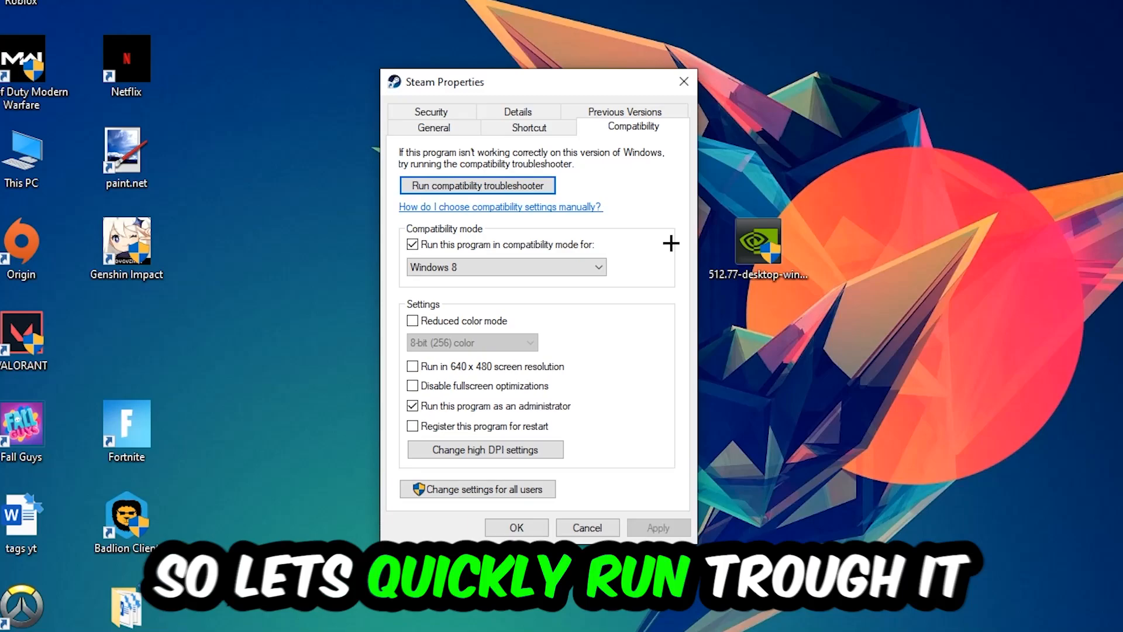
mouse_move(473, 253)
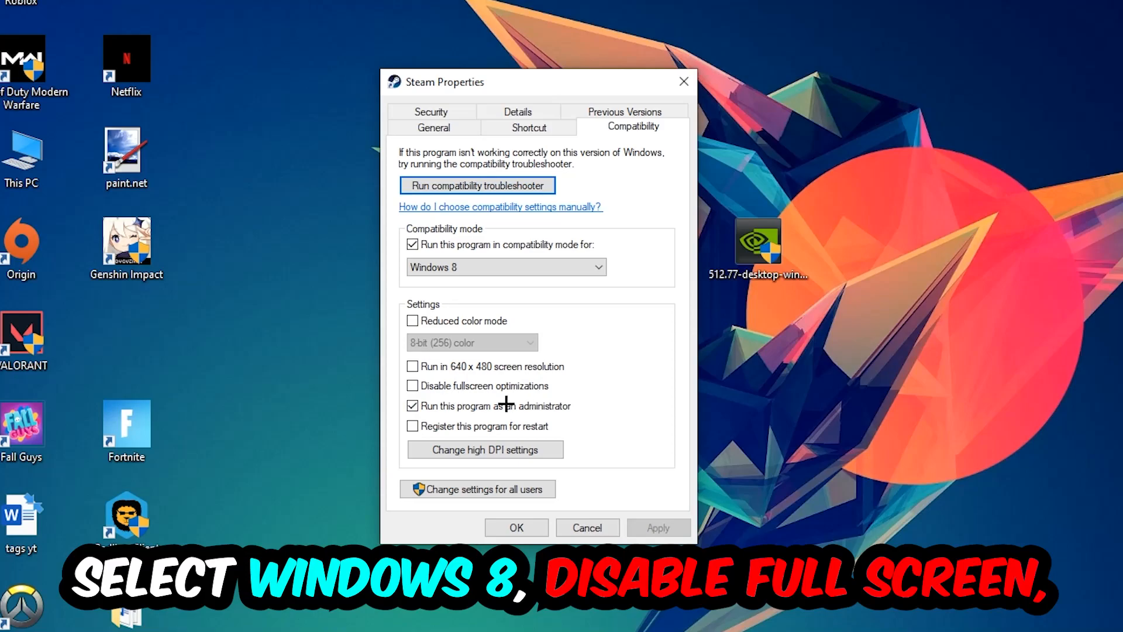
mouse_move(582, 415)
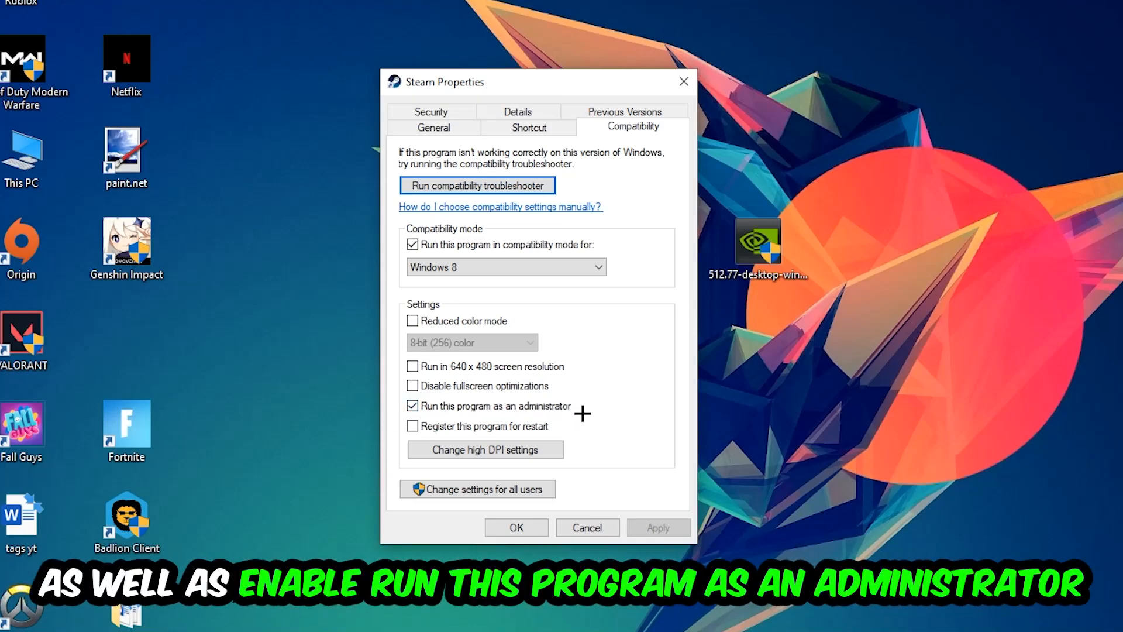
left_click(515, 528)
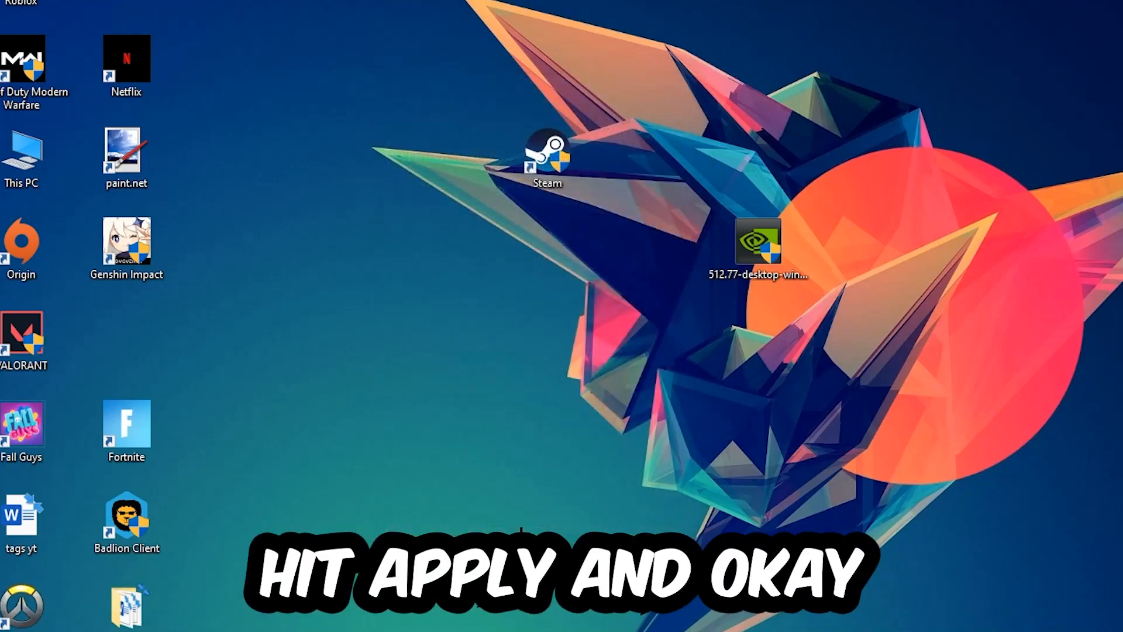